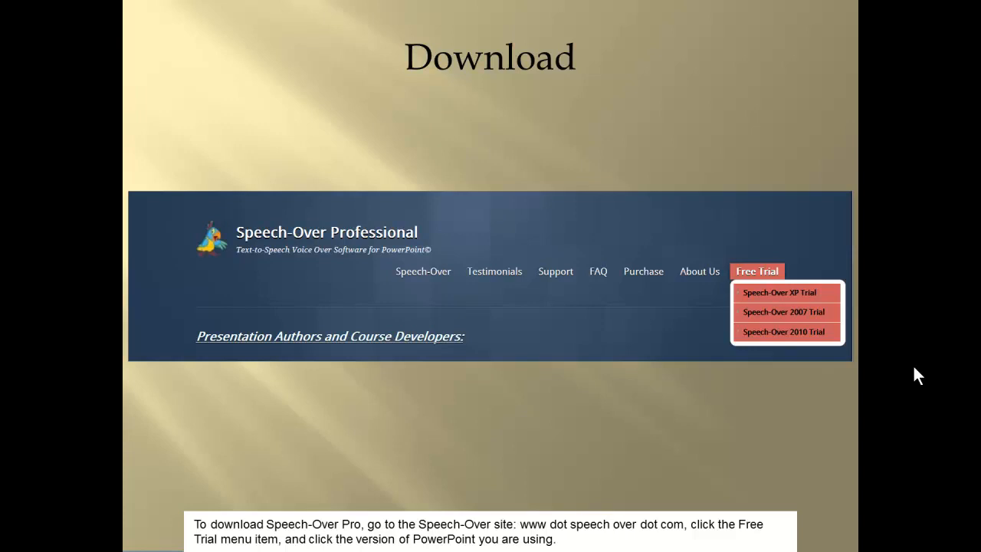
- Advance the slideshow from the Download slide to the Signup slide with the Speech-Over 2010 Trial form
click(785, 331)
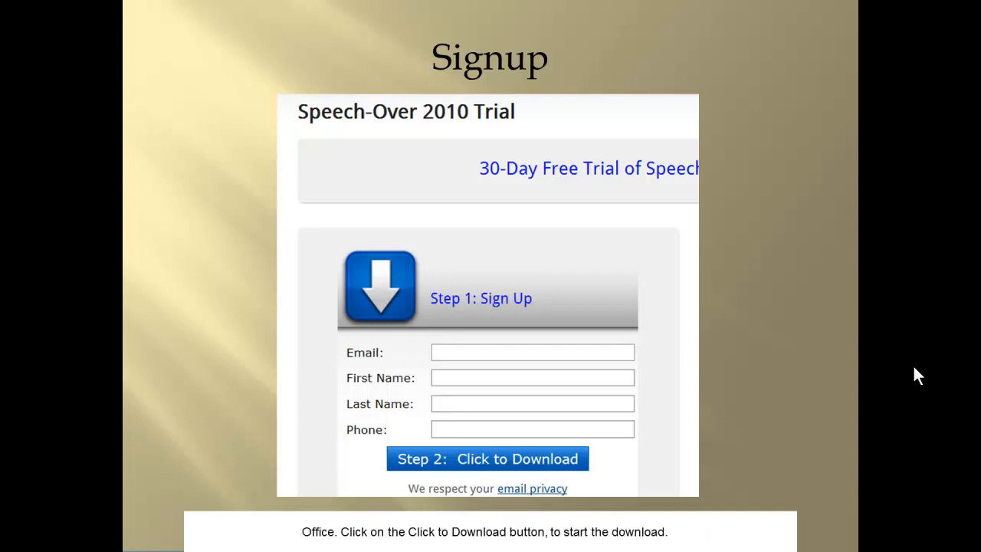
- Advance through both Save slides to the Run slide showing SpeechOverPro in the temp folder
click(488, 459)
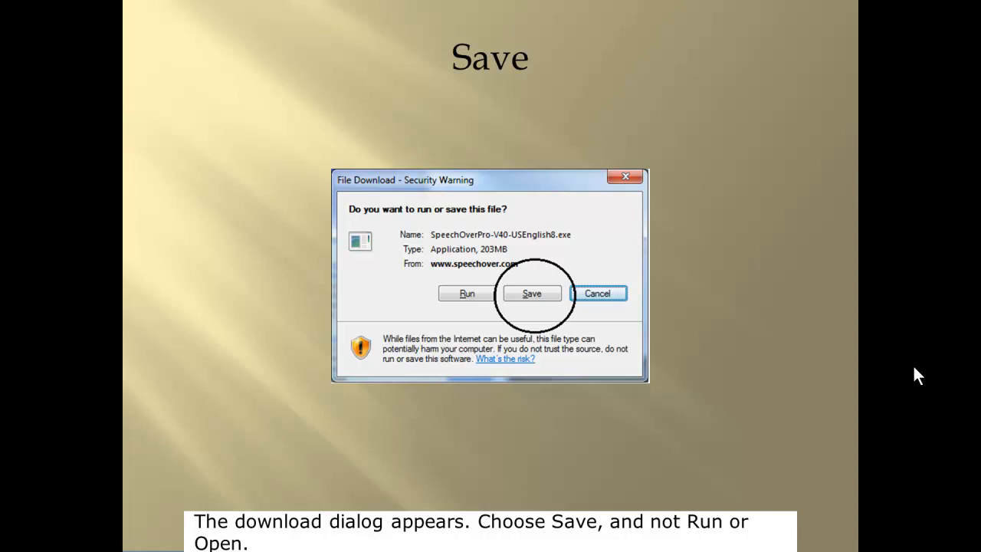
click(530, 294)
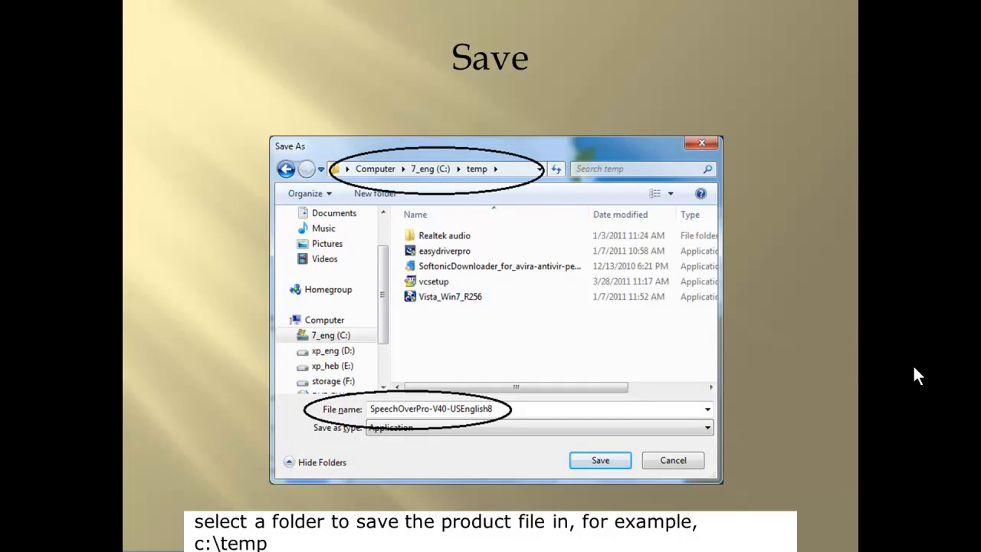
click(600, 460)
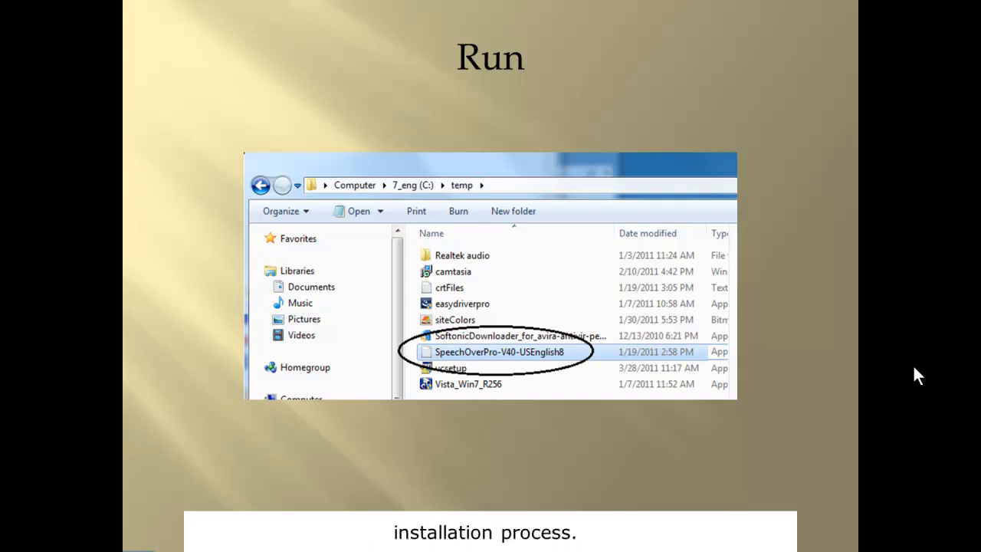
- Advance past the Setup slide to the Free Trial slide highlighting the 30-Day Free Trial option
double_click(500, 351)
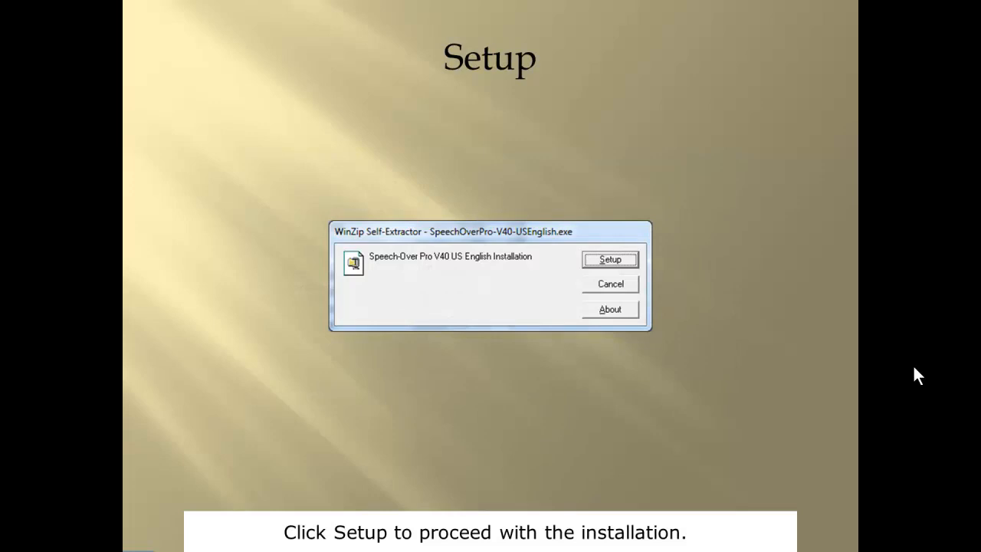
click(610, 259)
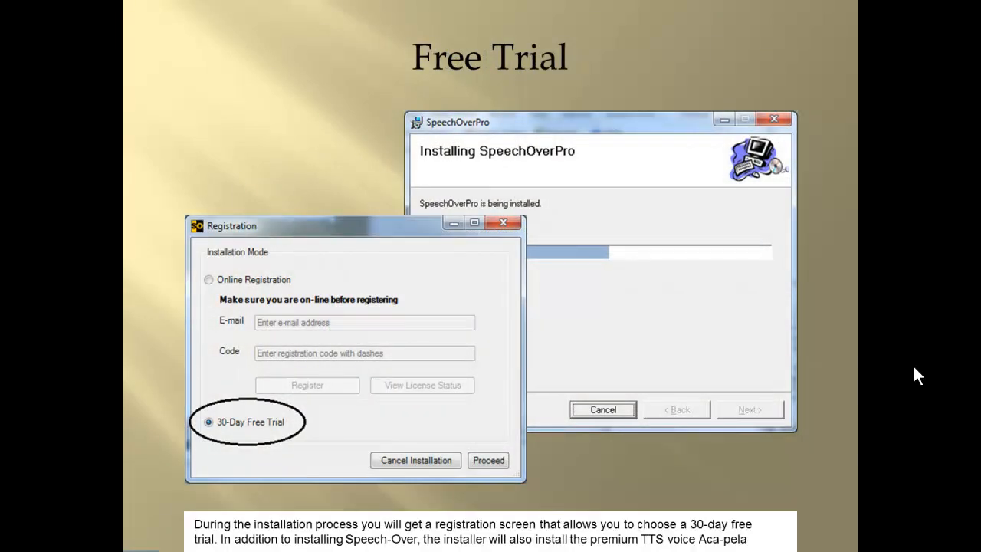